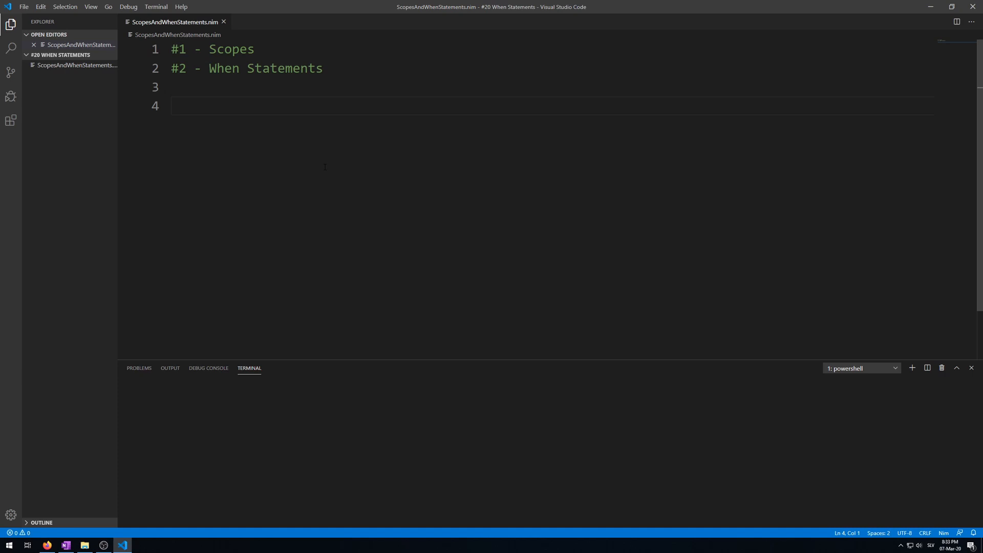
Write an if 10 > 0 block that declares var a = 1
{"action": "type", "text": "if"}
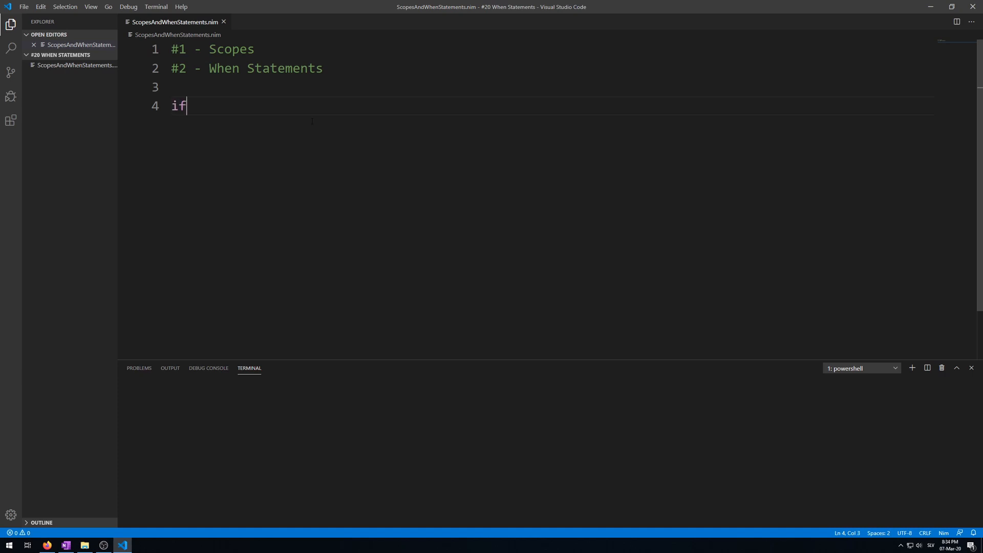
{"action": "type", "text": "10"}
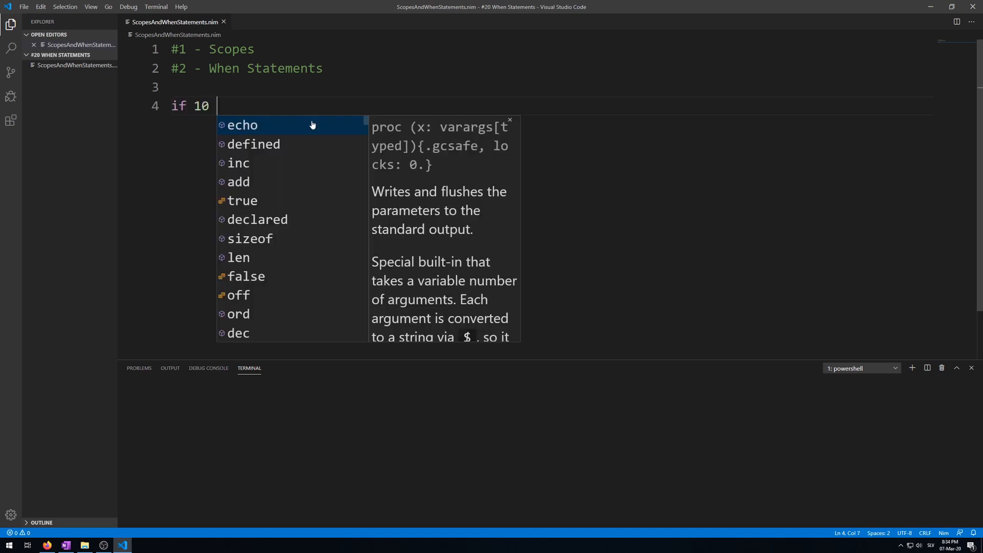
{"action": "type", "text": "> 0"}
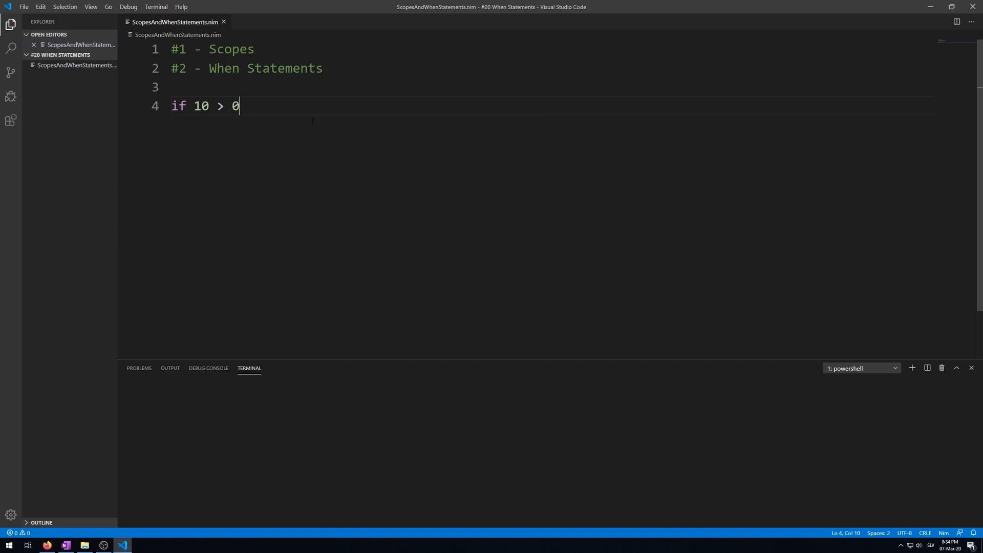
{"action": "type", "text": ":"}
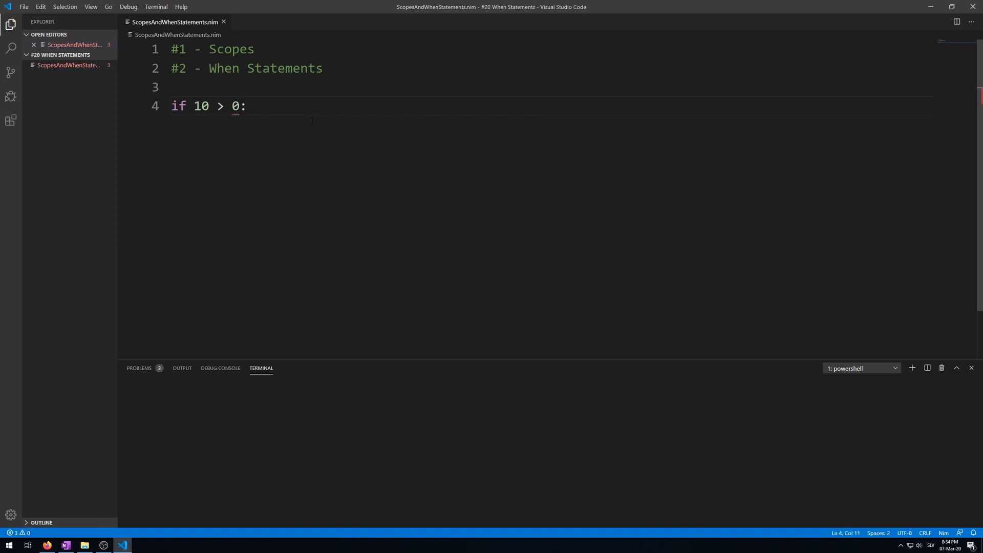
{"action": "type", "text": "var a"}
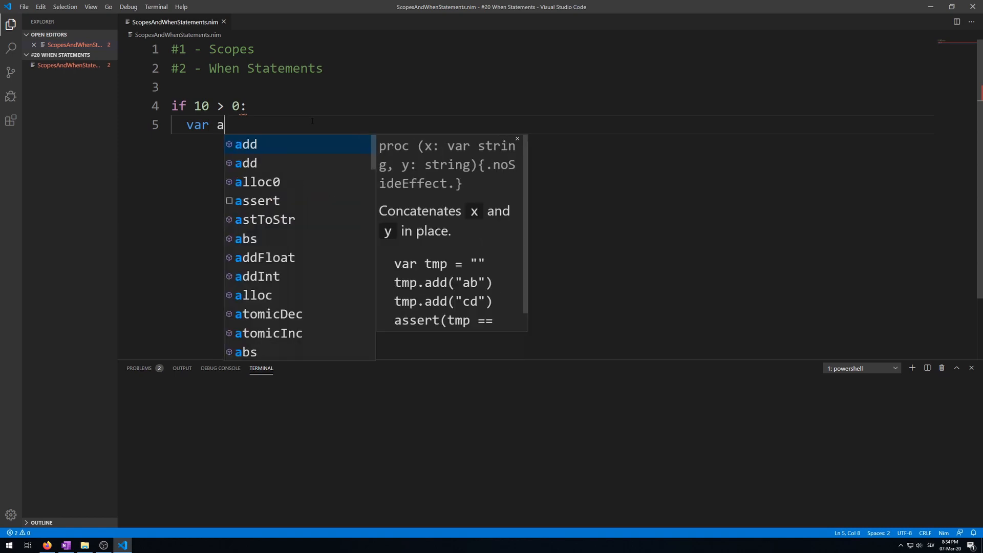
{"action": "type", "text": "= 1"}
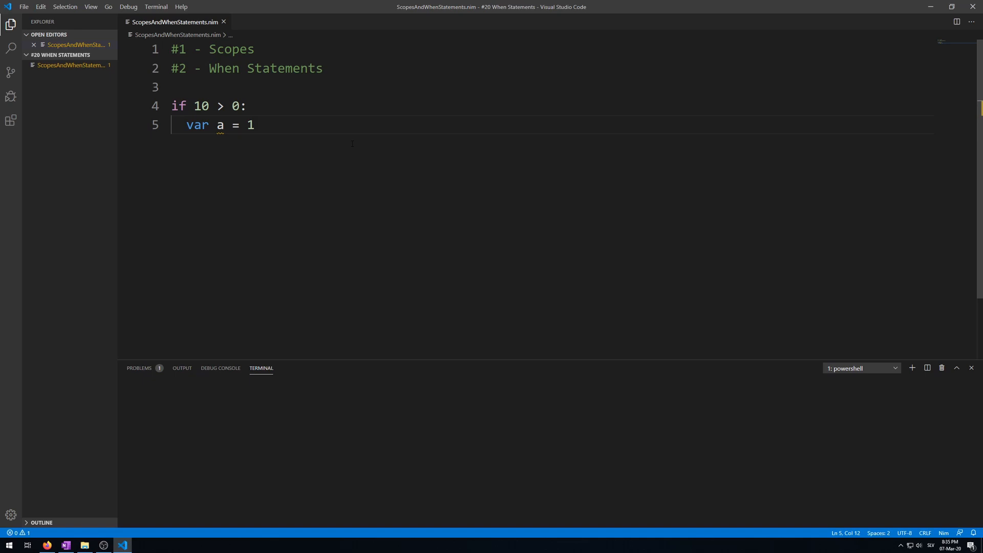
Add echo a on new lines outside the if block
{"action": "key", "text": "Enter"}
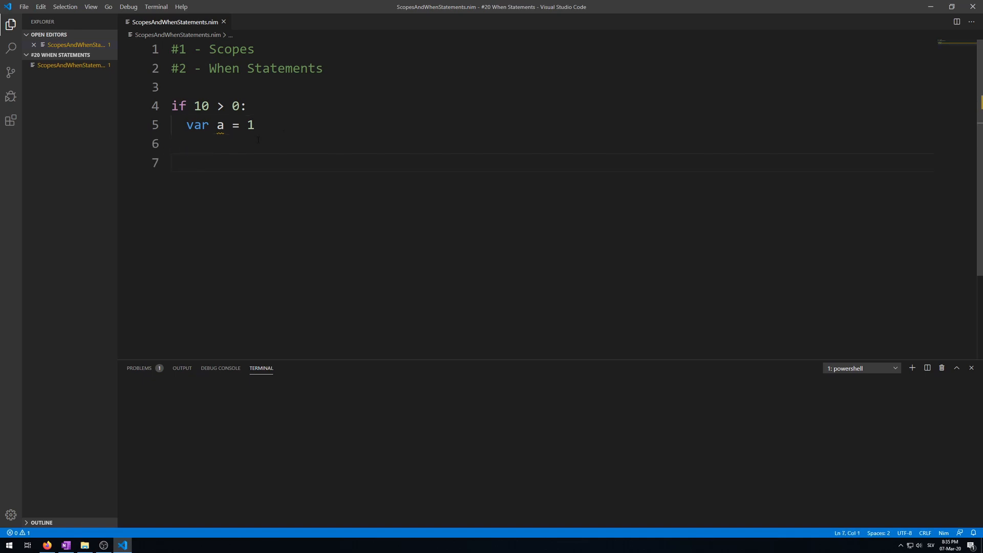
{"action": "type", "text": "echo a"}
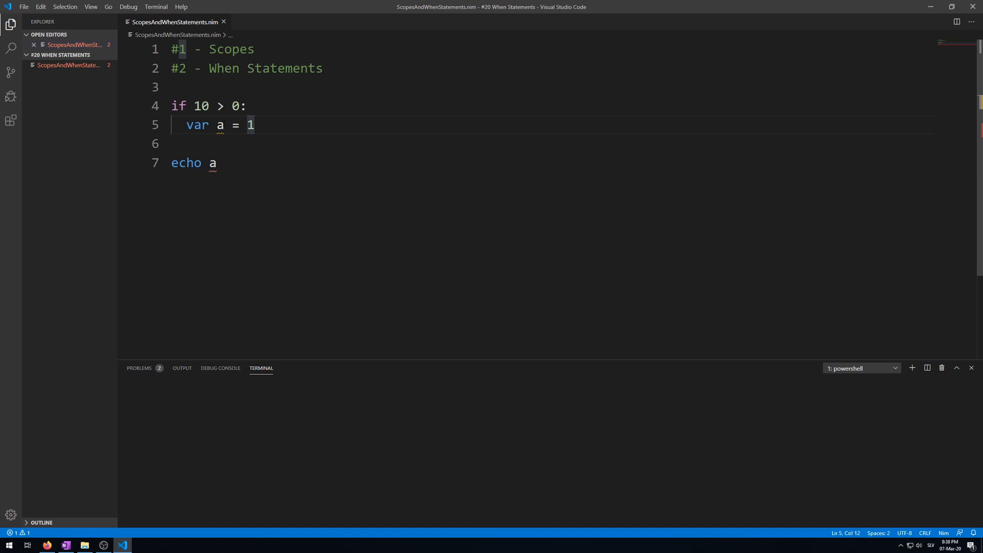
Add an elif 0 == 0 branch declaring var b = 0
{"action": "type", "text": "elif 0"}
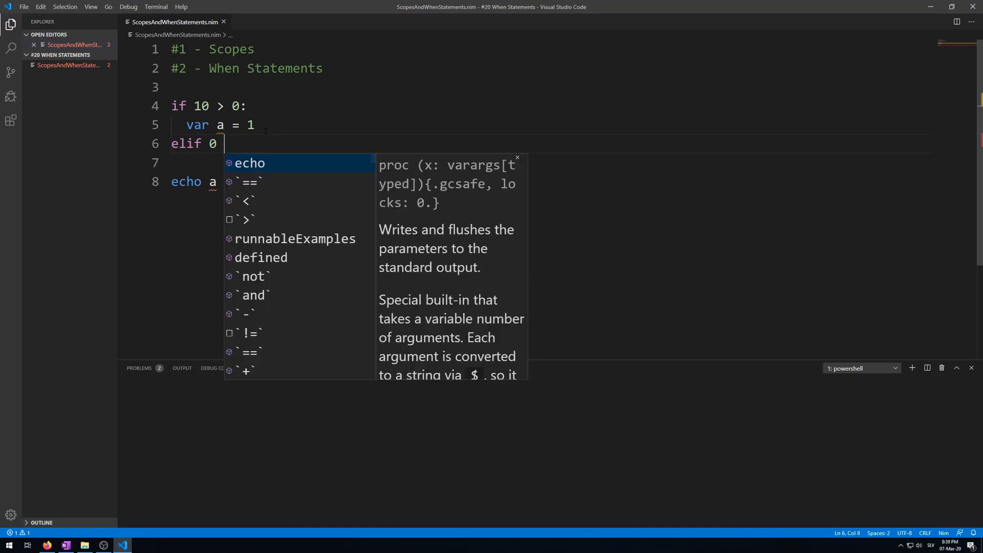
{"action": "type", "text": "== 0:"}
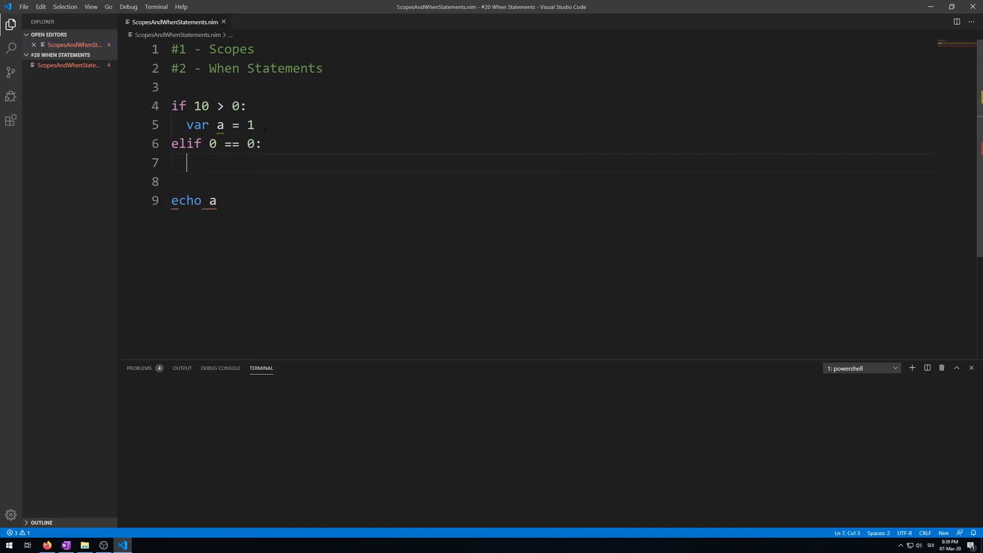
{"action": "type", "text": "var"}
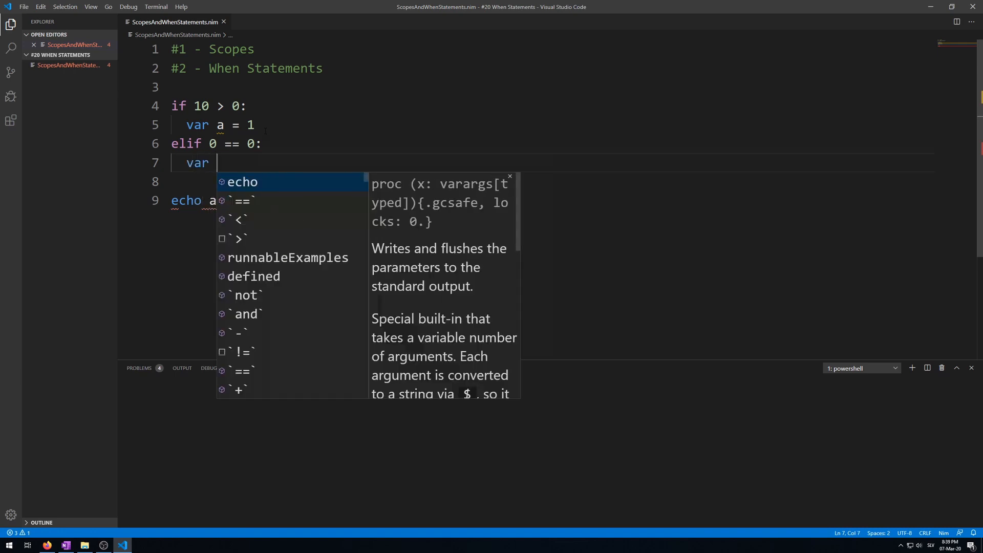
{"action": "type", "text": "b ="}
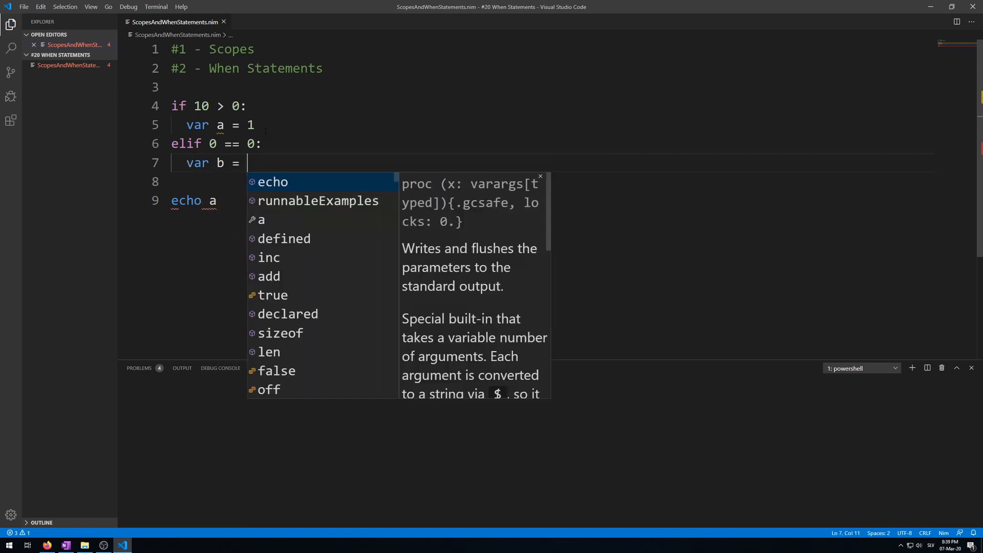
{"action": "type", "text": "0"}
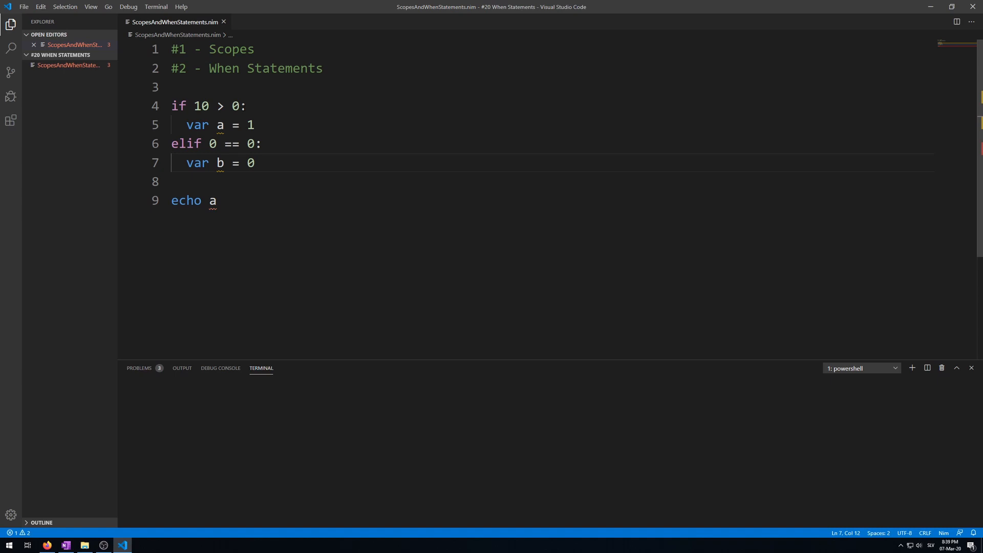
Change the if condition to 10 > 100 and make the echo print b
{"action": "key", "text": "Backspace"}
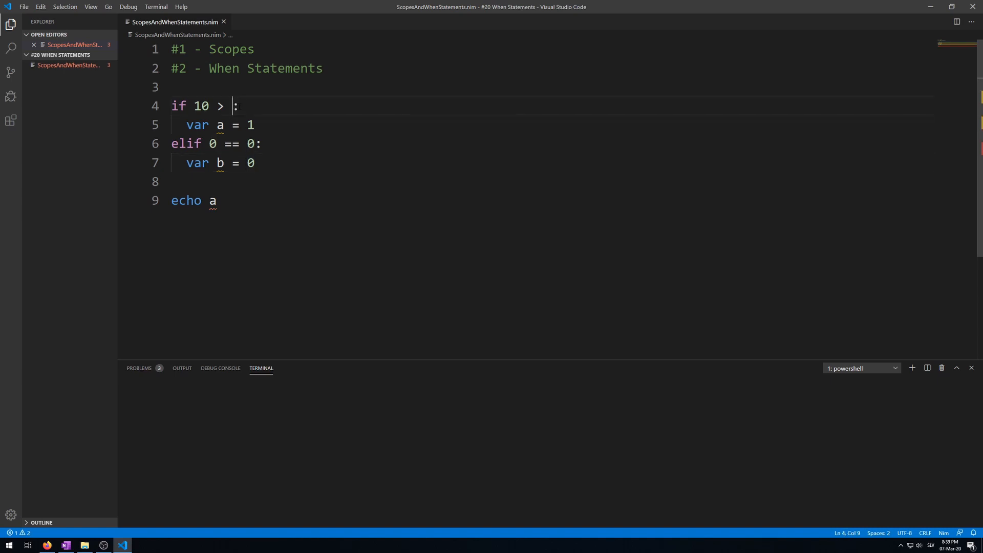
{"action": "type", "text": "100"}
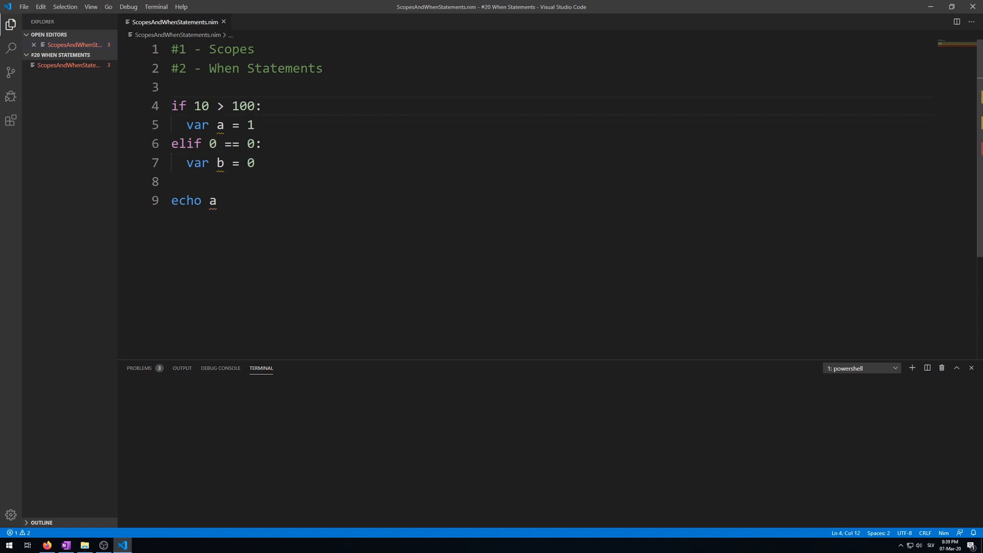
{"action": "left_click", "coordinate": [256, 163]}
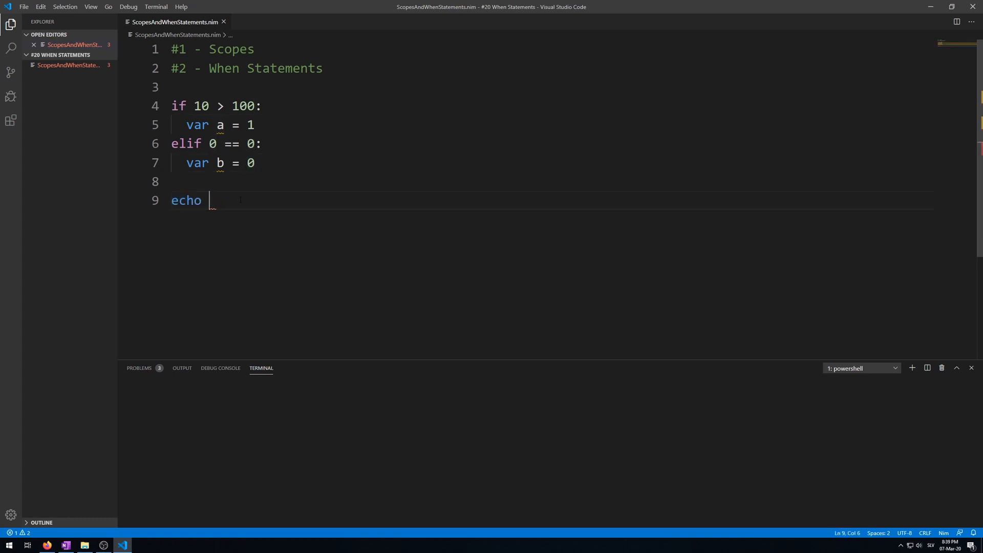
{"action": "type", "text": "b"}
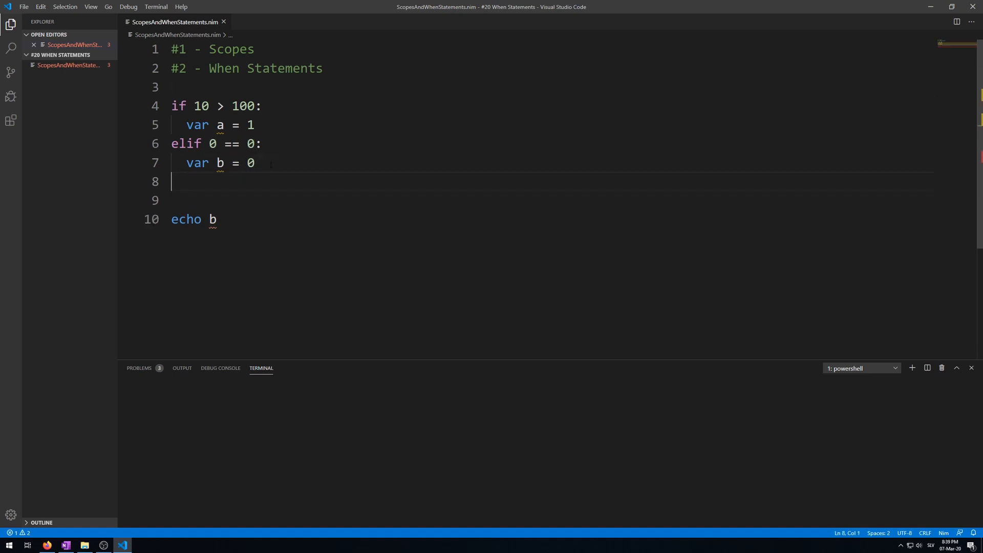
Add an else branch declaring var c = 100 and change echo to print c
{"action": "type", "text": "else:"}
{"action": "left_click", "coordinate": [218, 144]}
{"action": "type", "text": "!"}
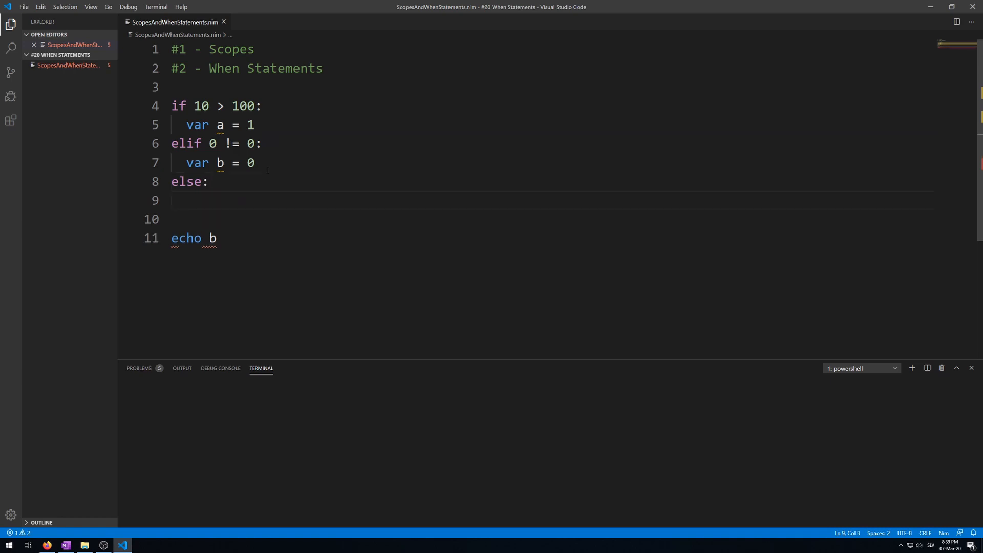
{"action": "type", "text": "var"}
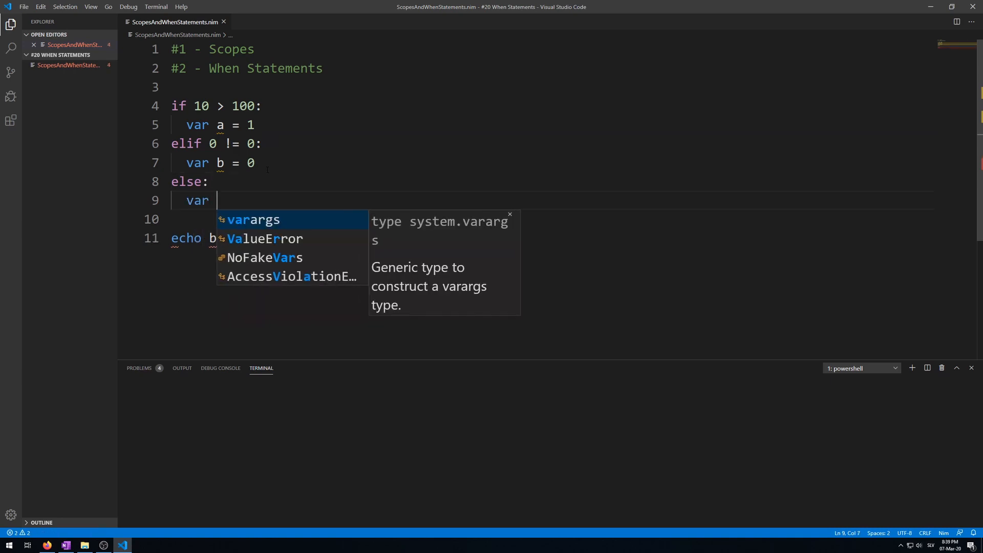
{"action": "type", "text": "c ="}
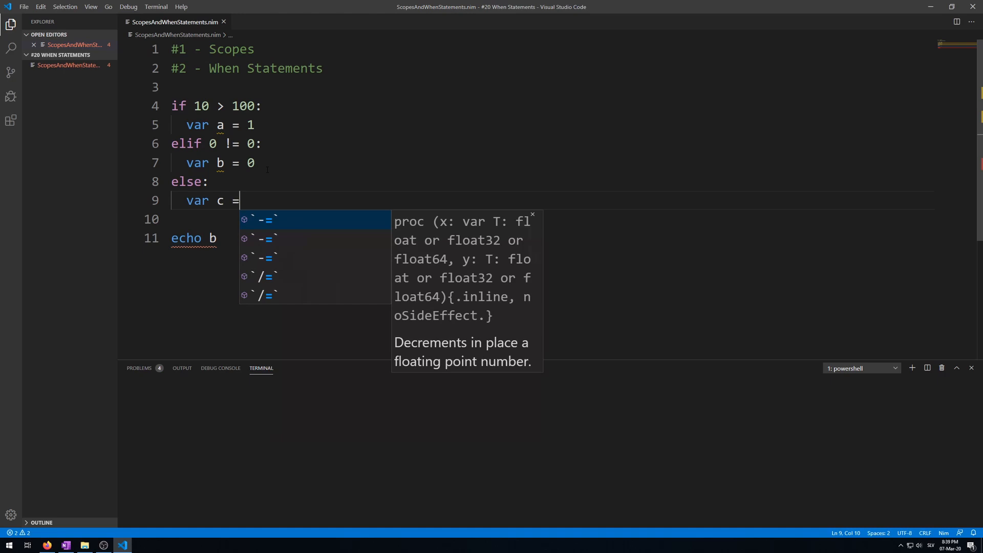
{"action": "type", "text": "100"}
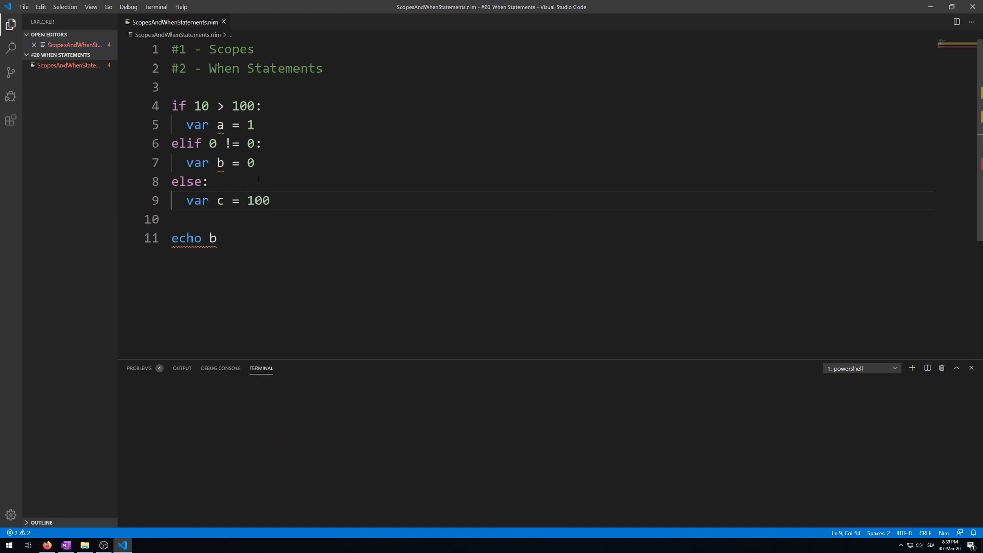
{"action": "type", "text": "c ]#"}
{"action": "left_click", "coordinate": [217, 105]}
{"action": "type", "text": "#[ "}
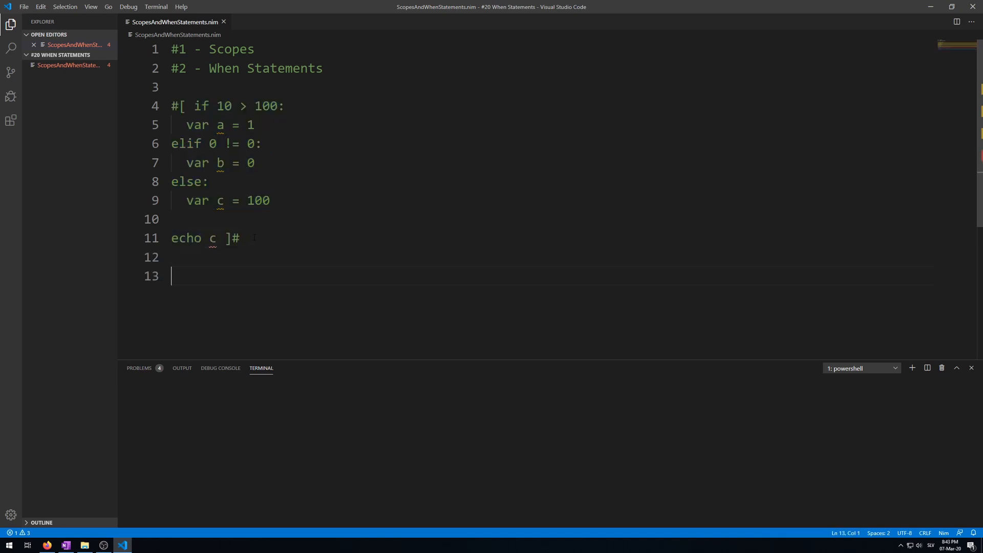
Write a when 10 > 0 block declaring var a = 1000
{"action": "type", "text": "when 10"}
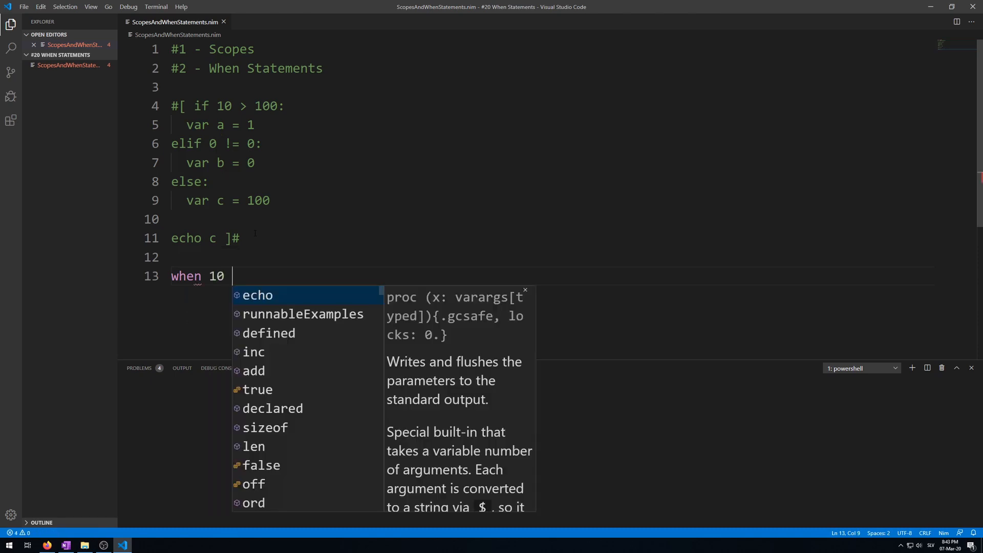
{"action": "type", "text": "> 0"}
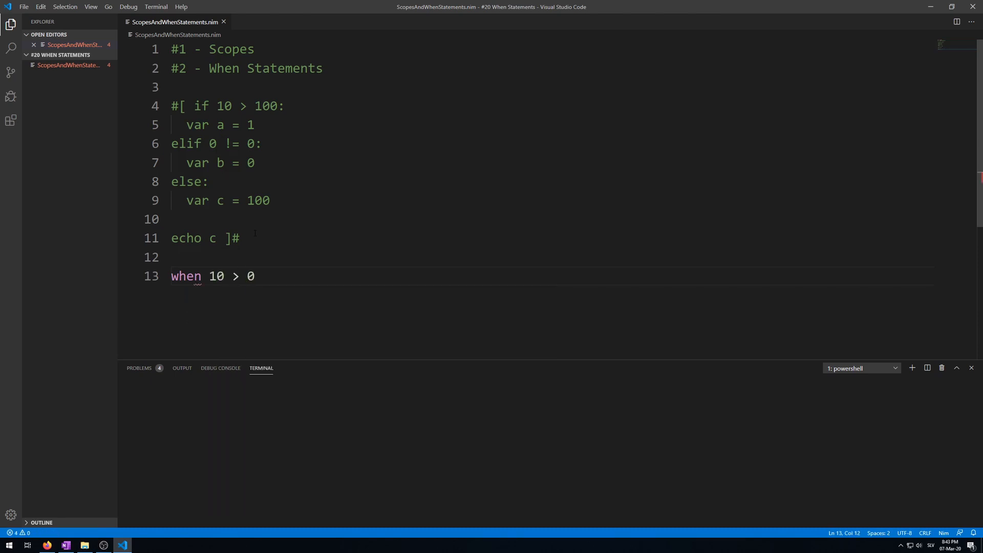
{"action": "type", "text": ":"}
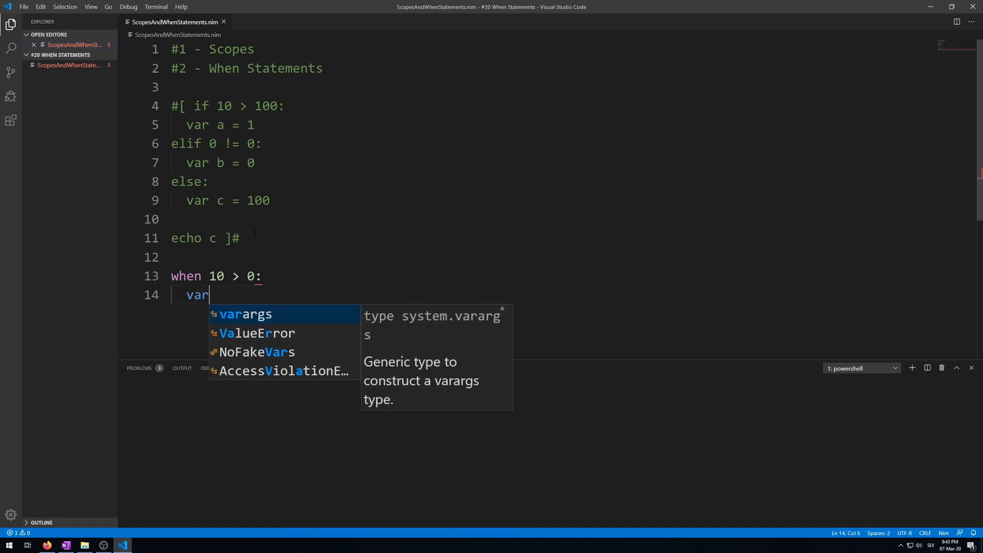
{"action": "type", "text": "a ="}
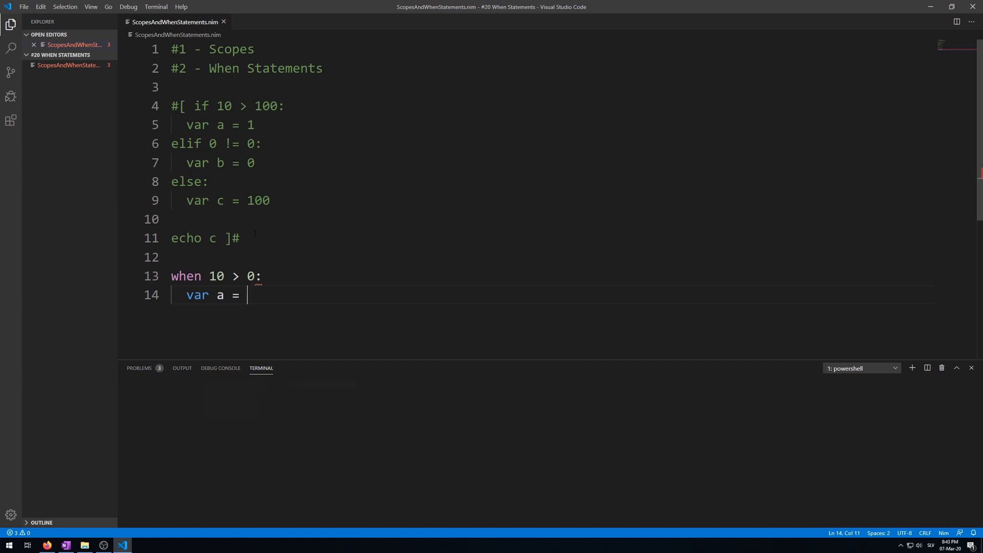
{"action": "type", "text": "1000"}
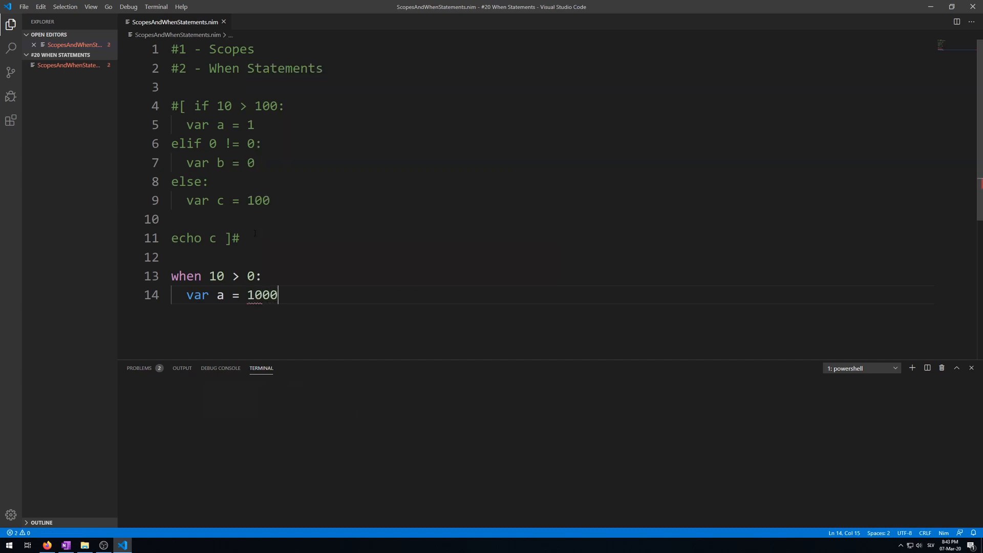
Add echo a below the when block so running prints 1000
{"action": "key", "text": "Enter"}
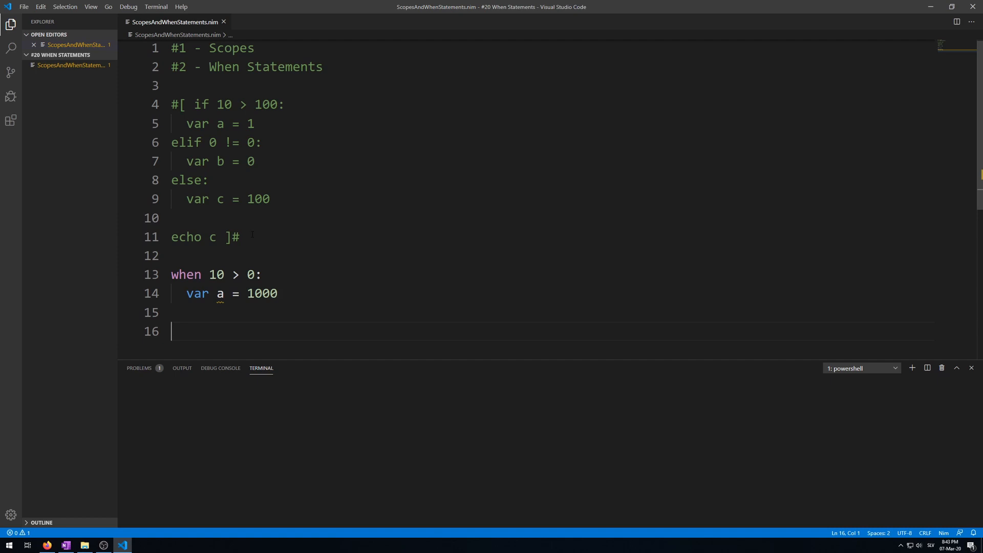
{"action": "type", "text": "echo"}
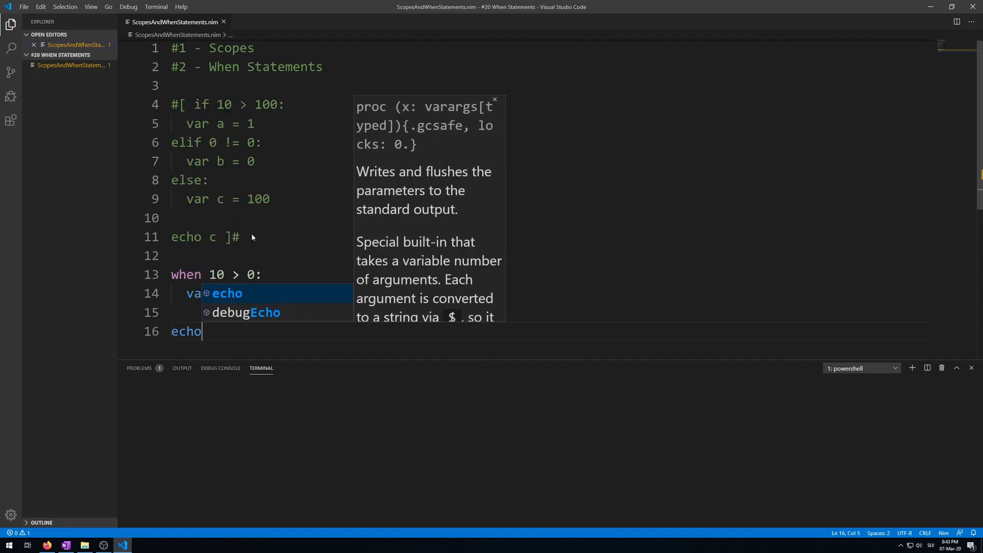
{"action": "type", "text": "a ]#"}
{"action": "left_click", "coordinate": [217, 274]}
{"action": "type", "text": "#[ "}
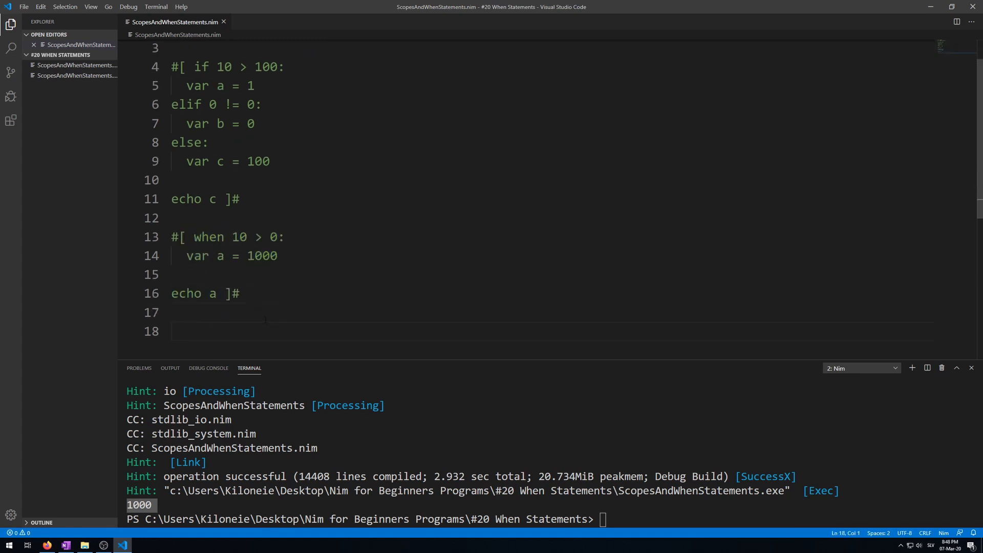
Declare var runtimeVar = 10 and a when runtimeVar == 10 block echoing "Success"
{"action": "type", "text": "var runtimeVar = 10"}
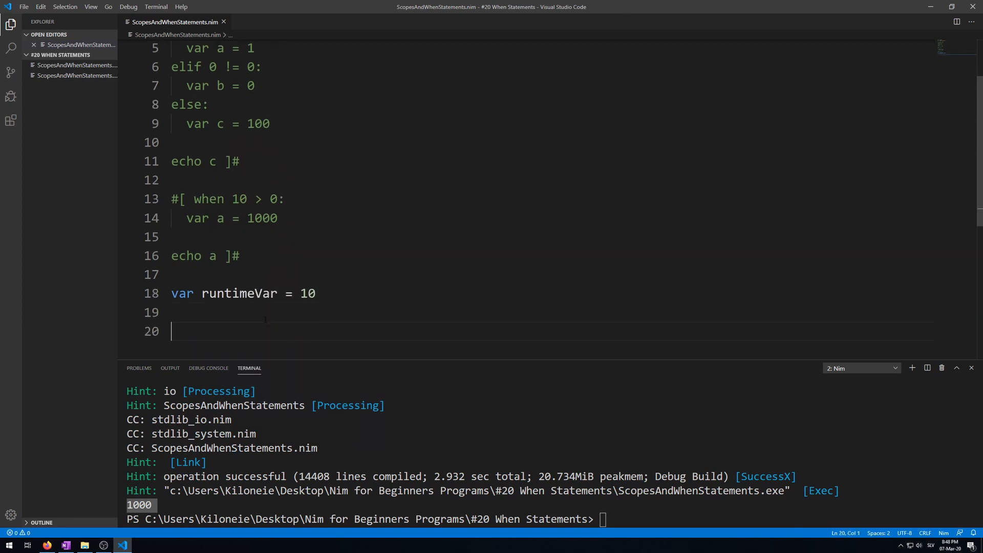
{"action": "type", "text": "when"}
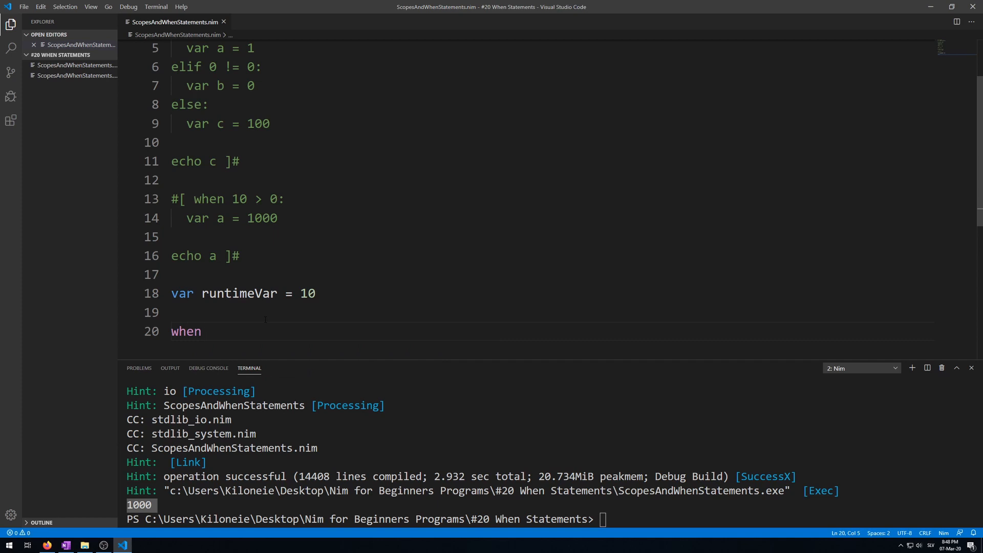
{"action": "type", "text": "runtimeVar == 10:"}
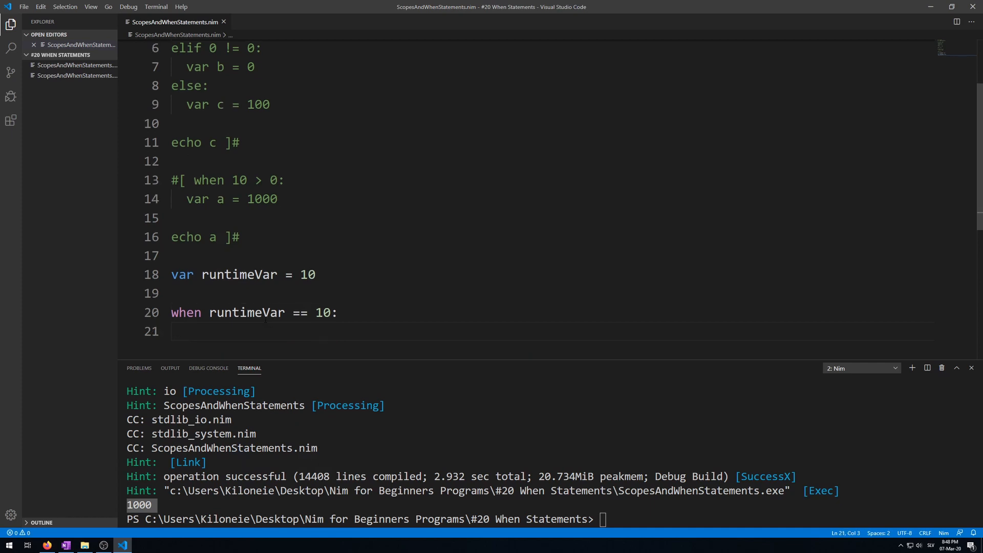
{"action": "type", "text": "echo \"S"}
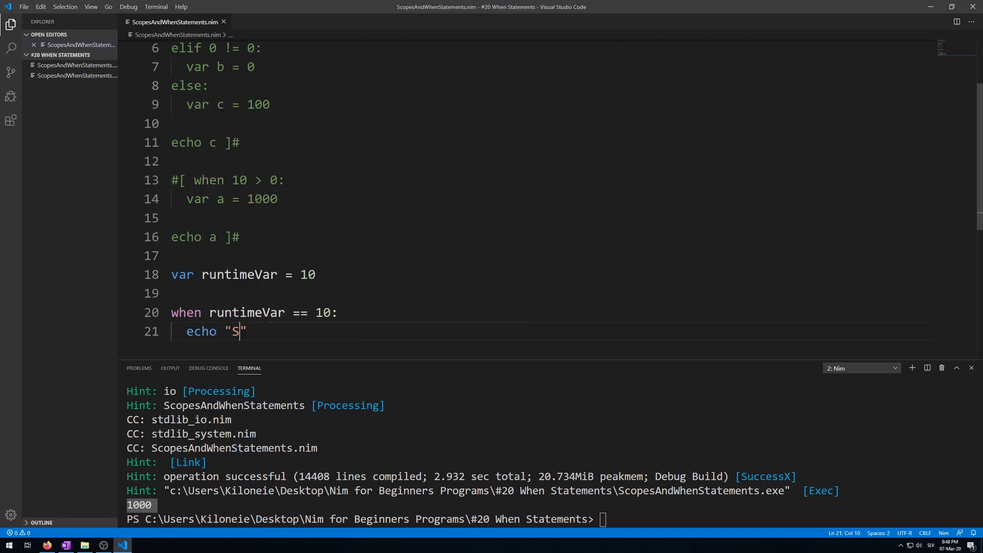
{"action": "type", "text": "uccess"}
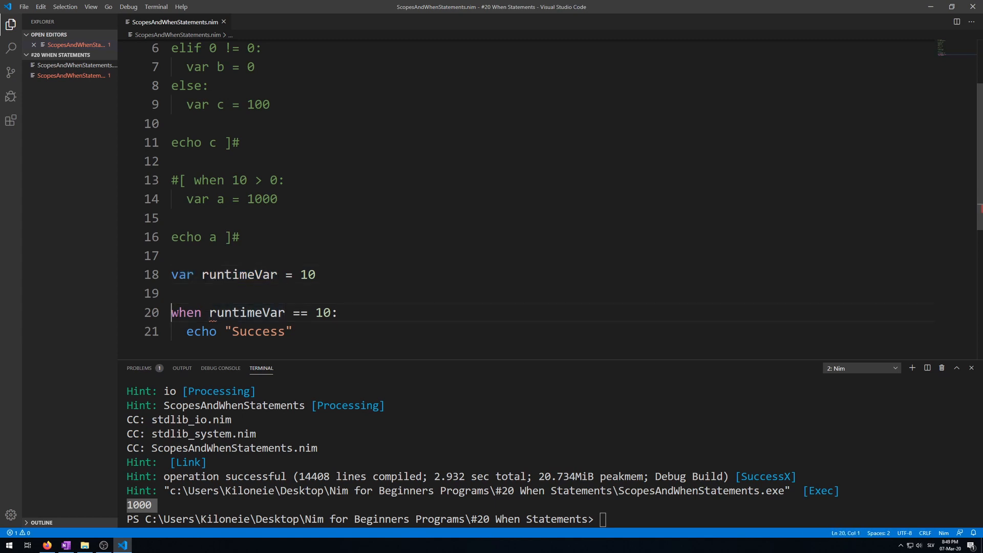
Change runtimeVar's var to const and run the file to print Success
{"action": "double_click", "coordinate": [185, 312]}
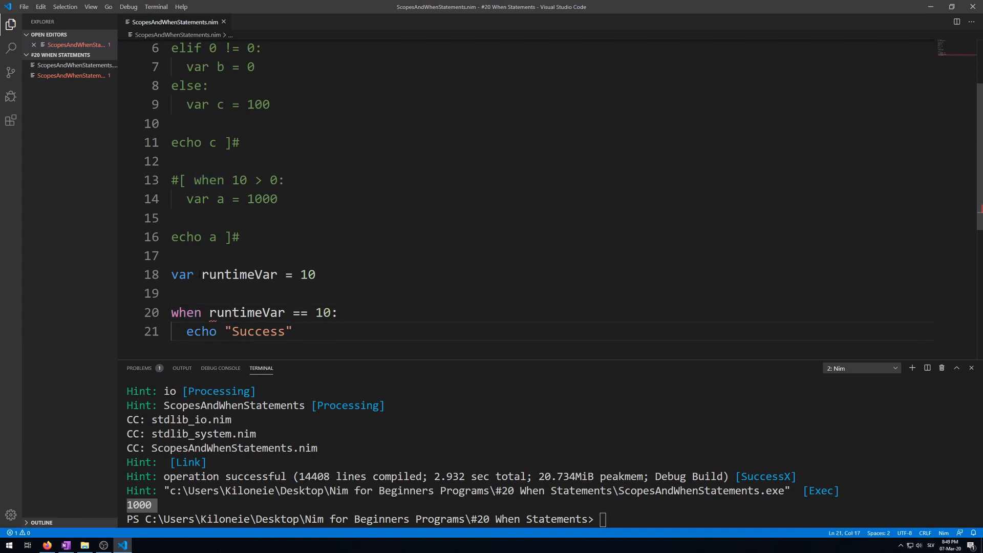
{"action": "double_click", "coordinate": [183, 274]}
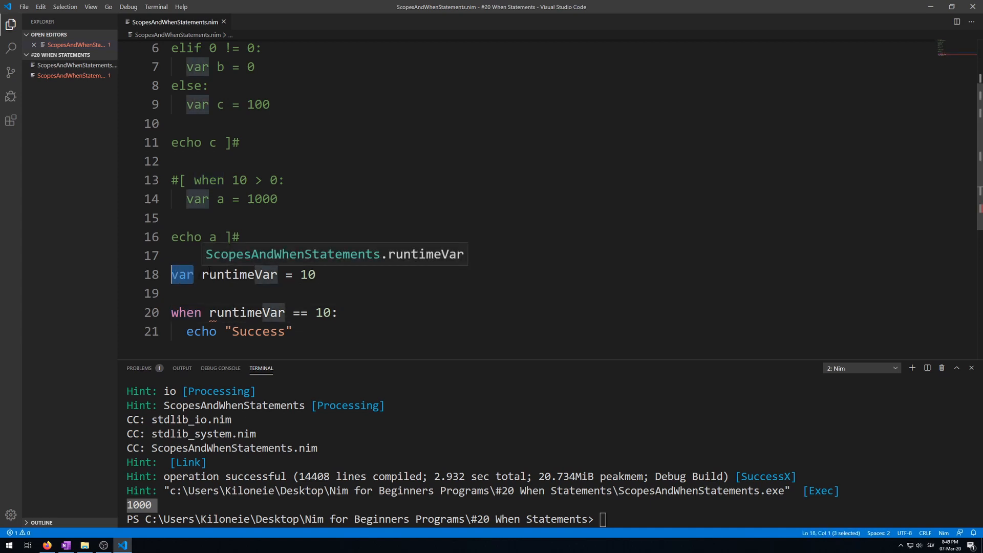
{"action": "type", "text": "const"}
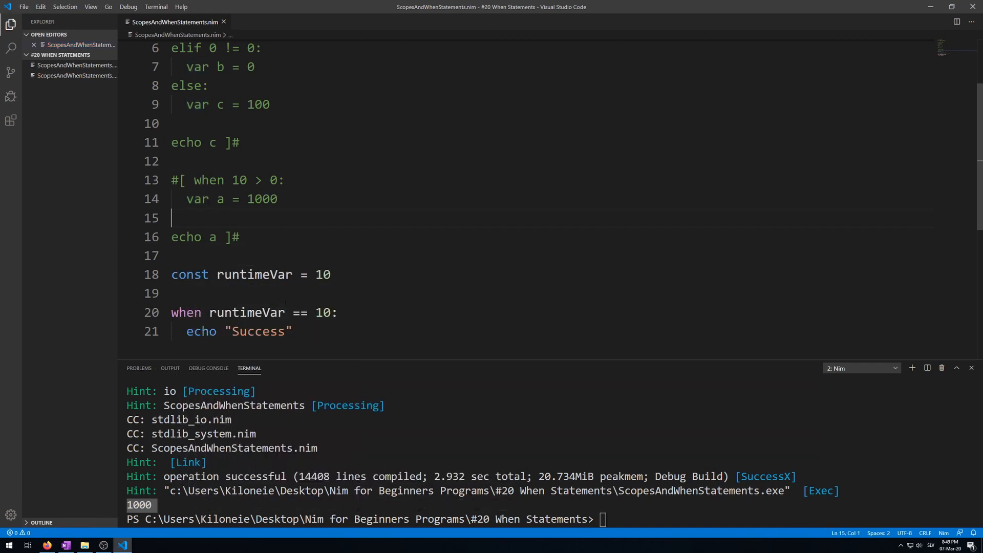
{"action": "left_click", "coordinate": [294, 332]}
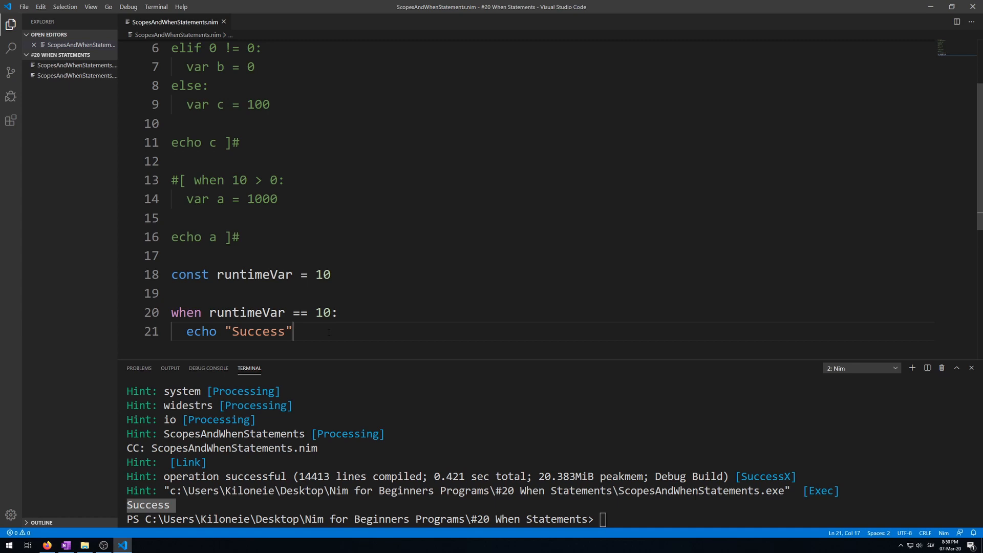
{"action": "key", "text": "Enter"}
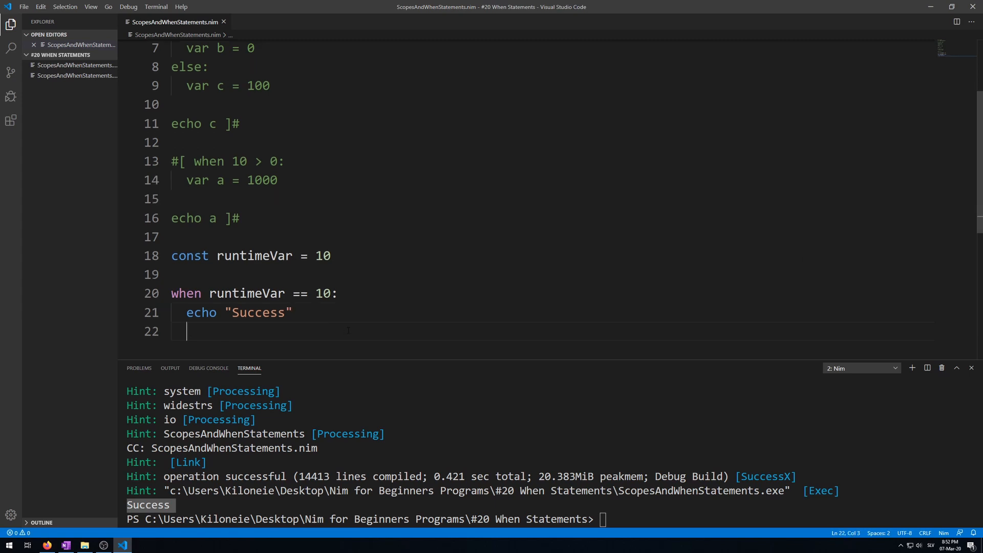
Add an elif 0 == 0 branch echoing "Second pass"
{"action": "type", "text": "elif"}
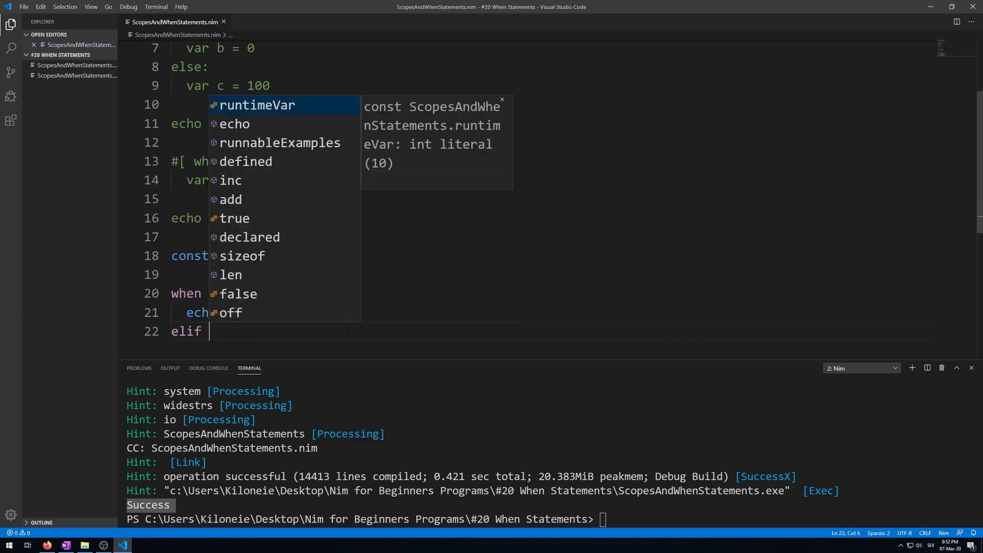
{"action": "type", "text": "0 =="}
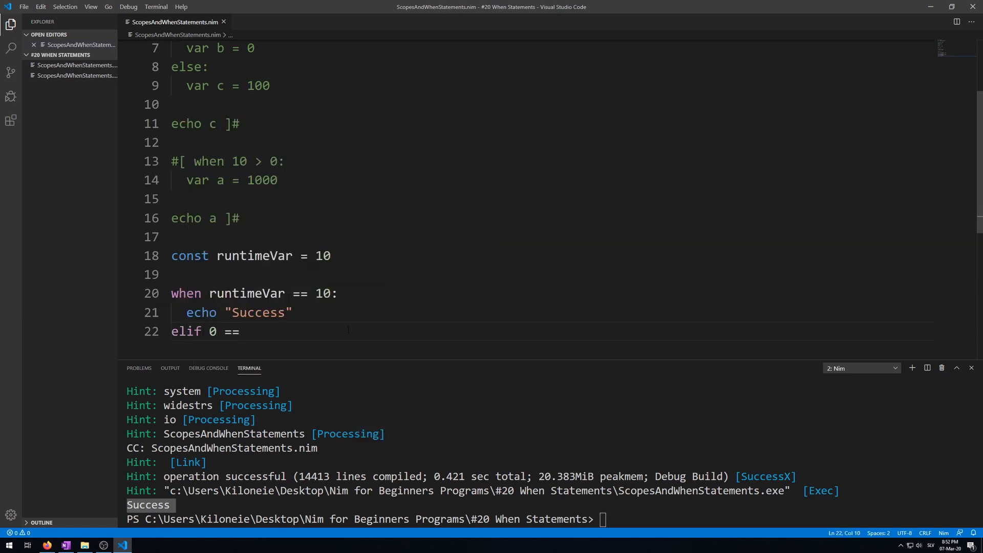
{"action": "type", "text": "0"}
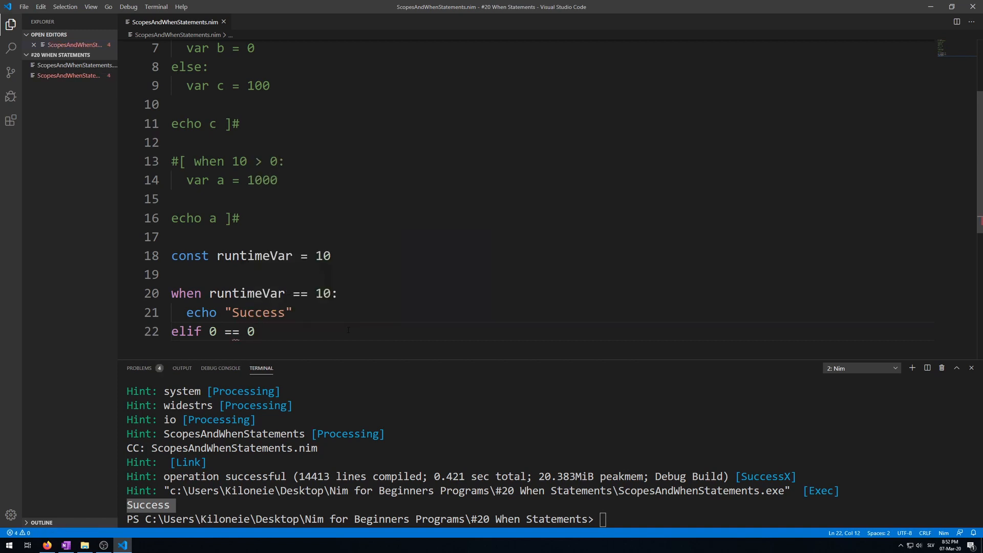
{"action": "type", "text": "echo"}
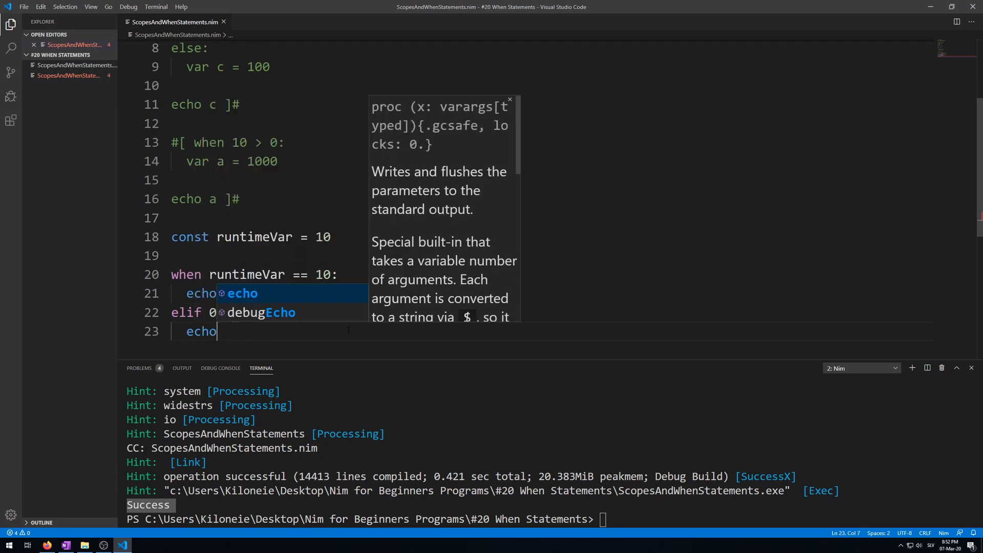
{"action": "type", "text": "\"Secon"}
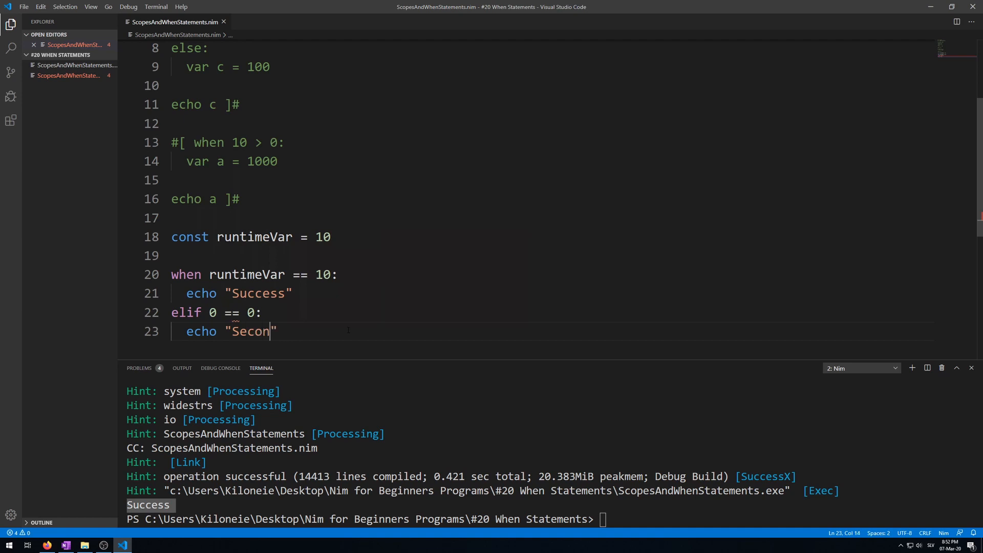
{"action": "type", "text": "d pass"}
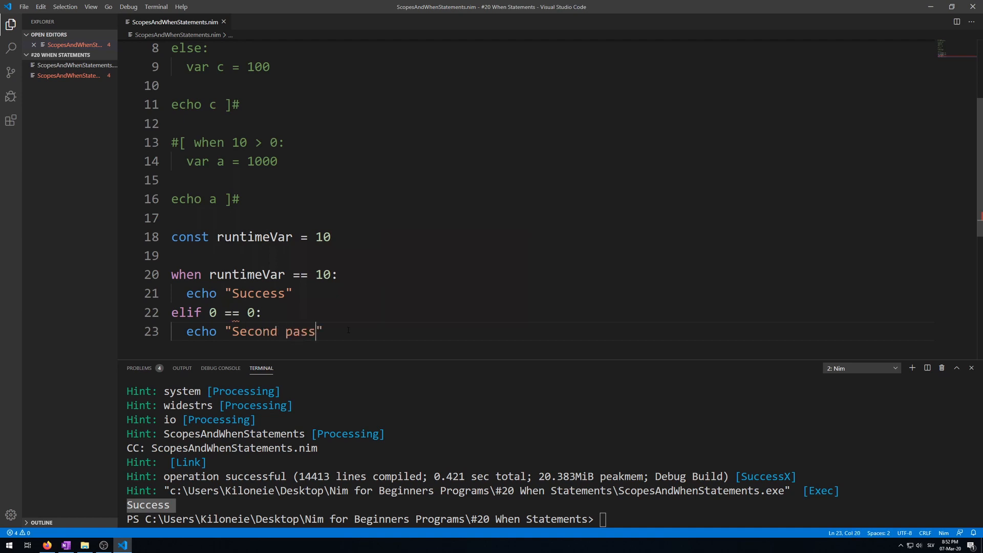
Add an else branch echoing "Third pass"
{"action": "type", "text": "else:"}
{"action": "type", "text": "echo \""}
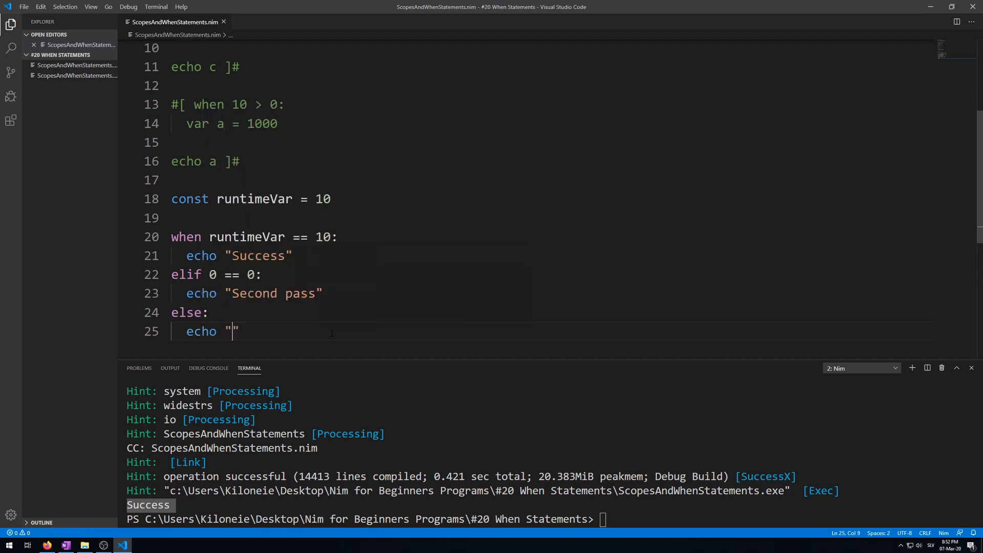
{"action": "type", "text": "Third pass"}
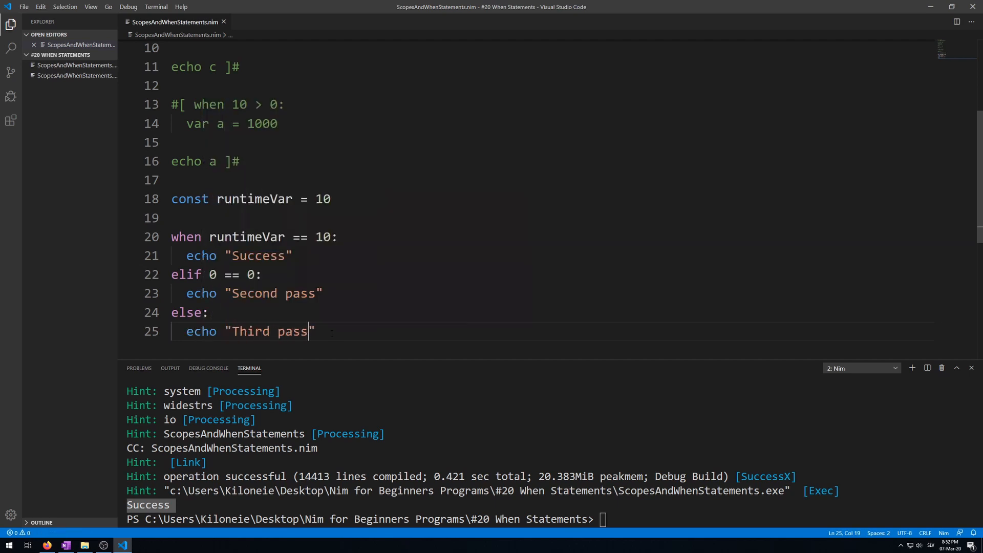
{"action": "left_click", "coordinate": [301, 238]}
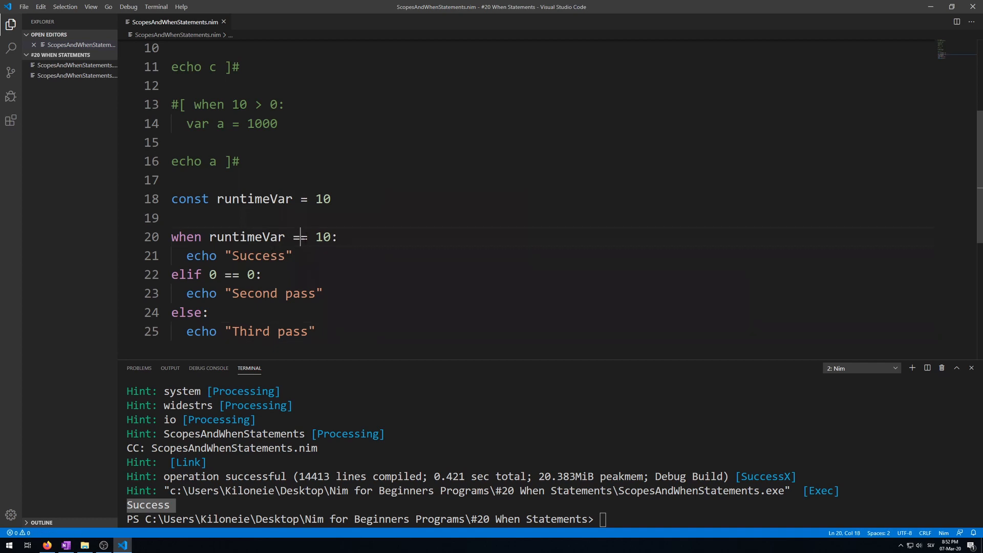
Flip the when and elif comparisons to != so runs print Second pass, then Third pass
{"action": "type", "text": "!"}
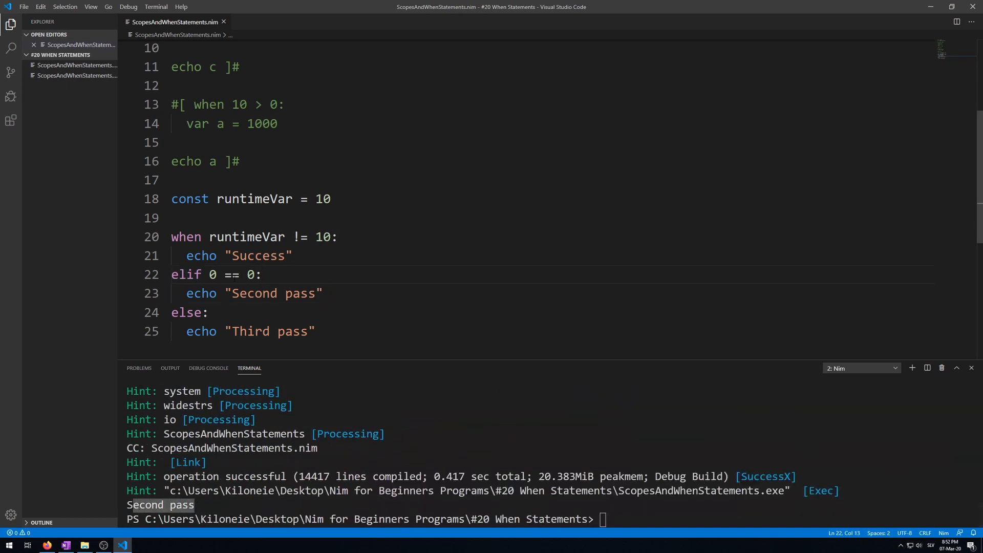
{"action": "type", "text": "!="}
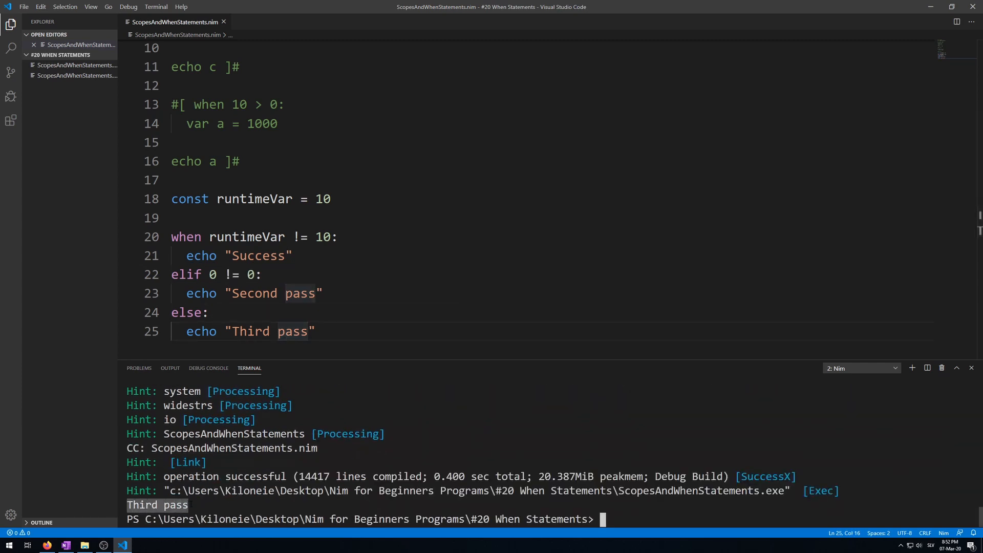
{"action": "left_click", "coordinate": [316, 331]}
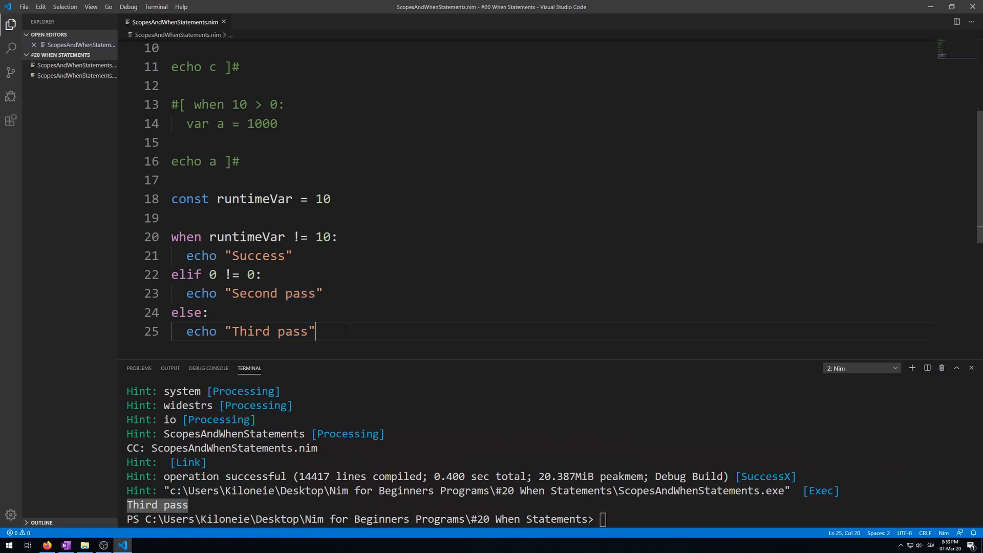